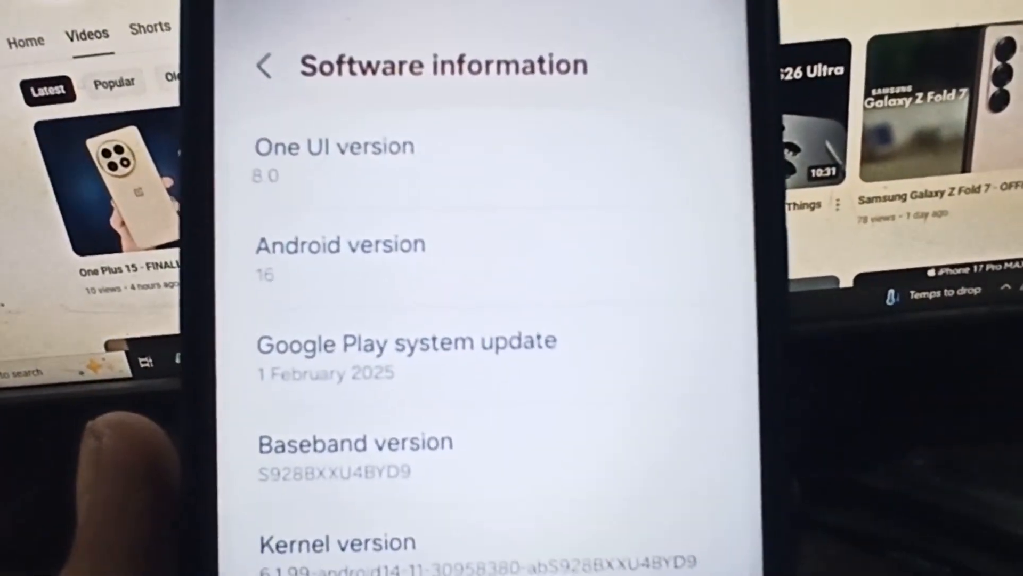
pyautogui.scroll(-3)
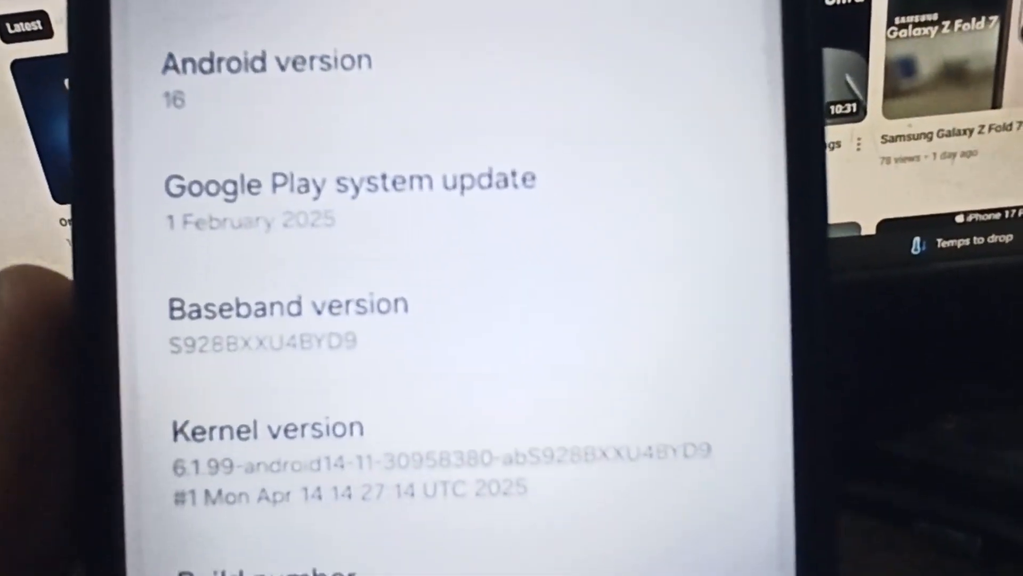
pyautogui.scroll(-3)
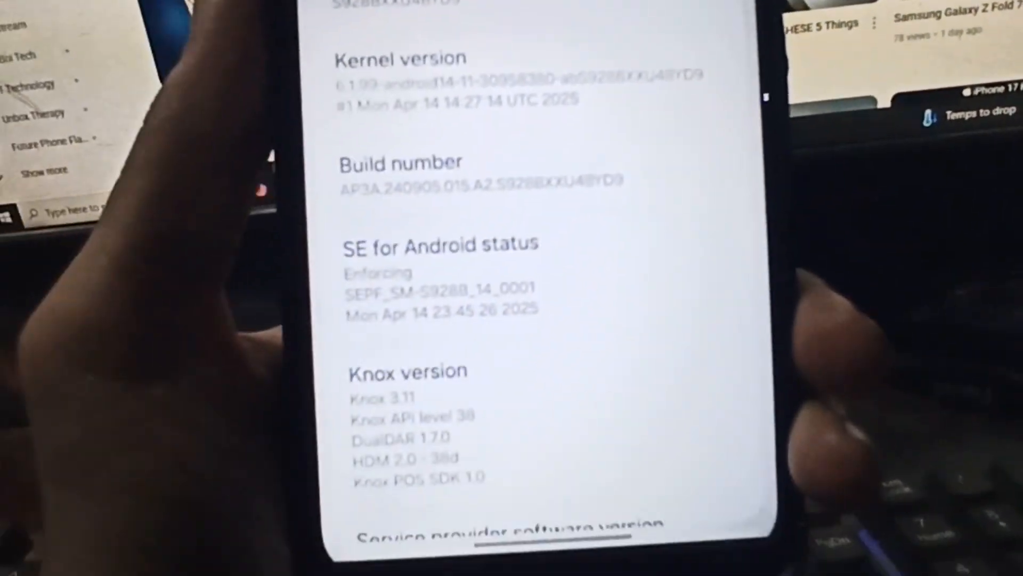